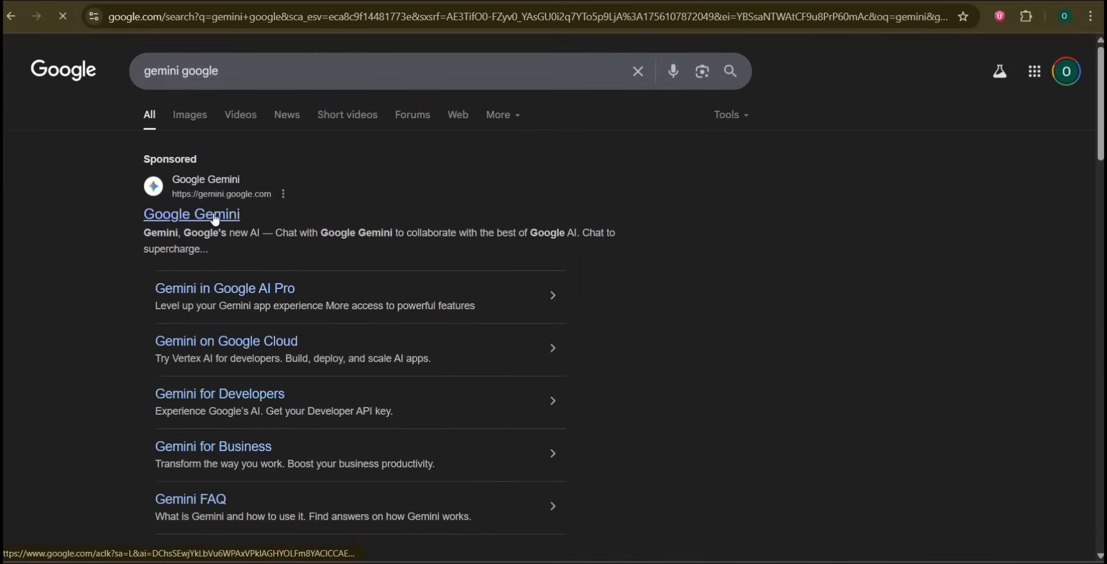
Go to the Google Gemini site from the sponsored search result
{"action": "left_click", "coordinate": [192, 213]}
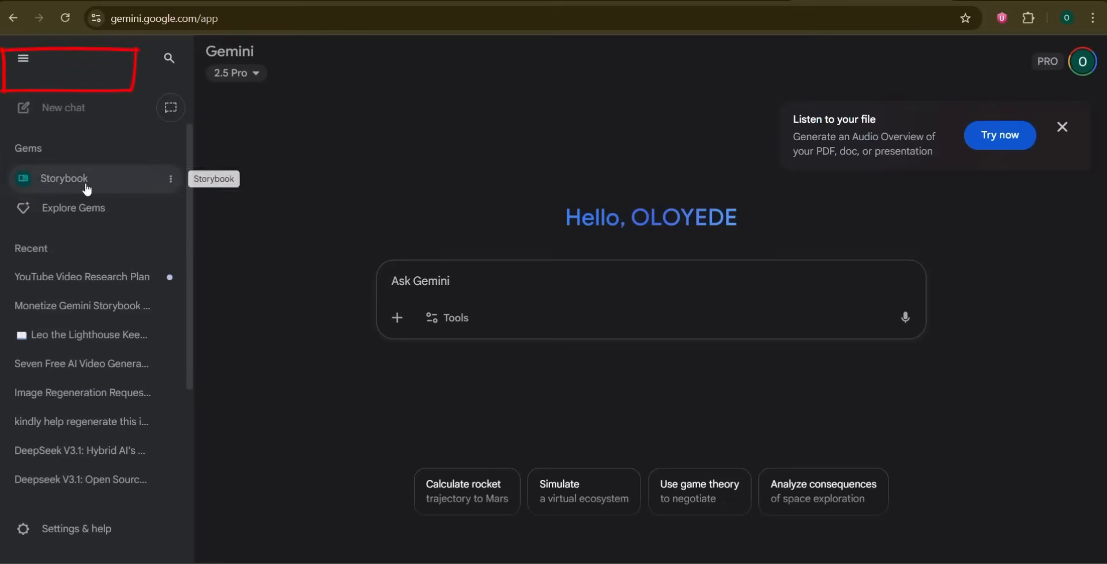
Open the Storybook gem from the Gems list in the sidebar
{"action": "left_click", "coordinate": [63, 178]}
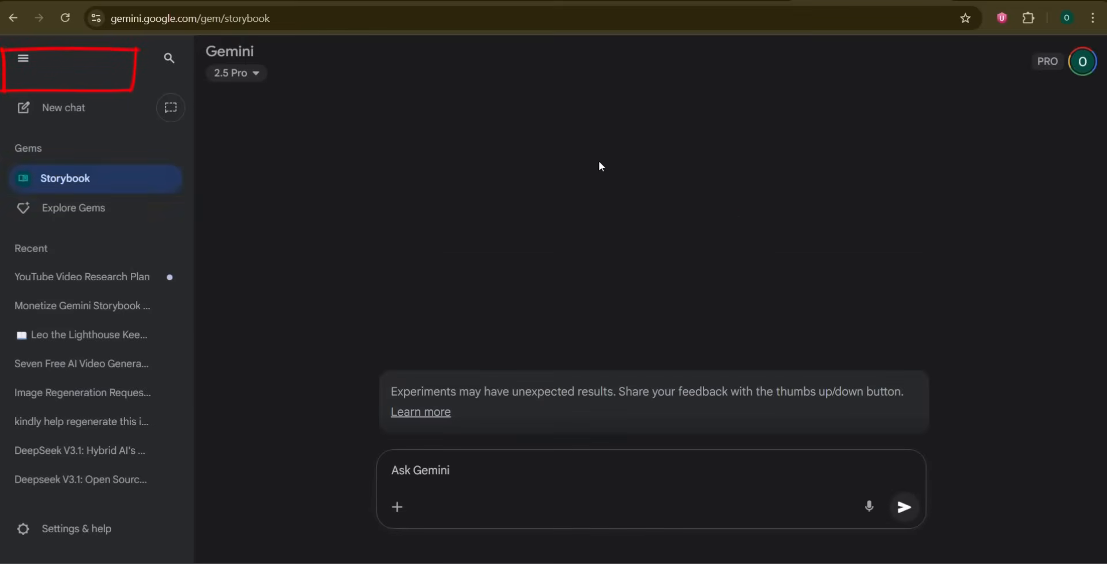
{"action": "left_click", "coordinate": [64, 178]}
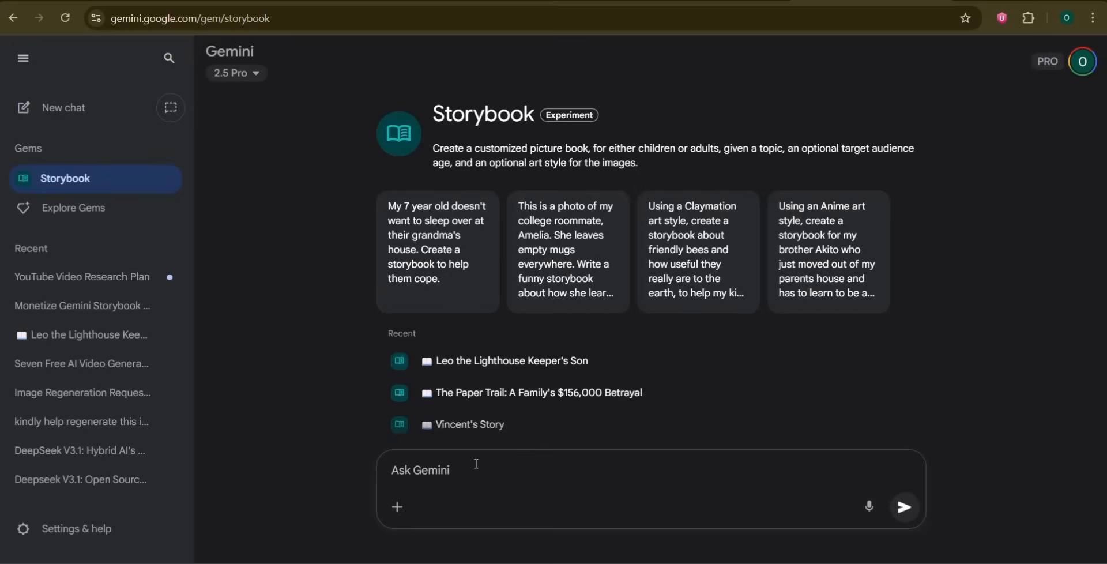
Paste the prepared 'Leo the Lighthouse Keeper's Son' storybook prompt into the Ask Gemini box
{"action": "left_click", "coordinate": [477, 470]}
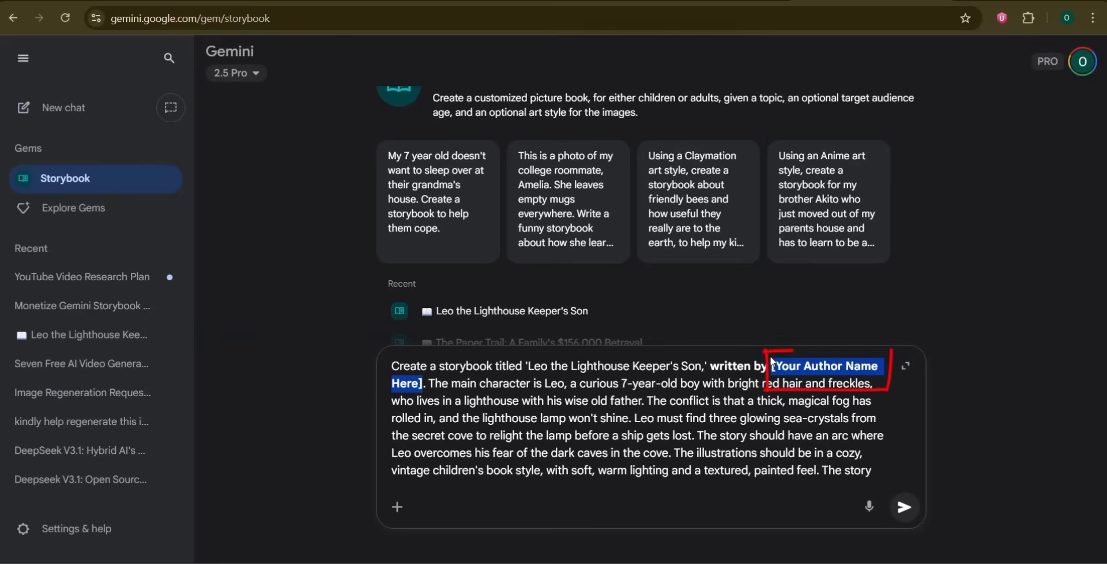
Replace the author placeholder with 'Cheery Sweedney' and submit to generate the 12-page storybook
{"action": "type", "text": "Cheery"}
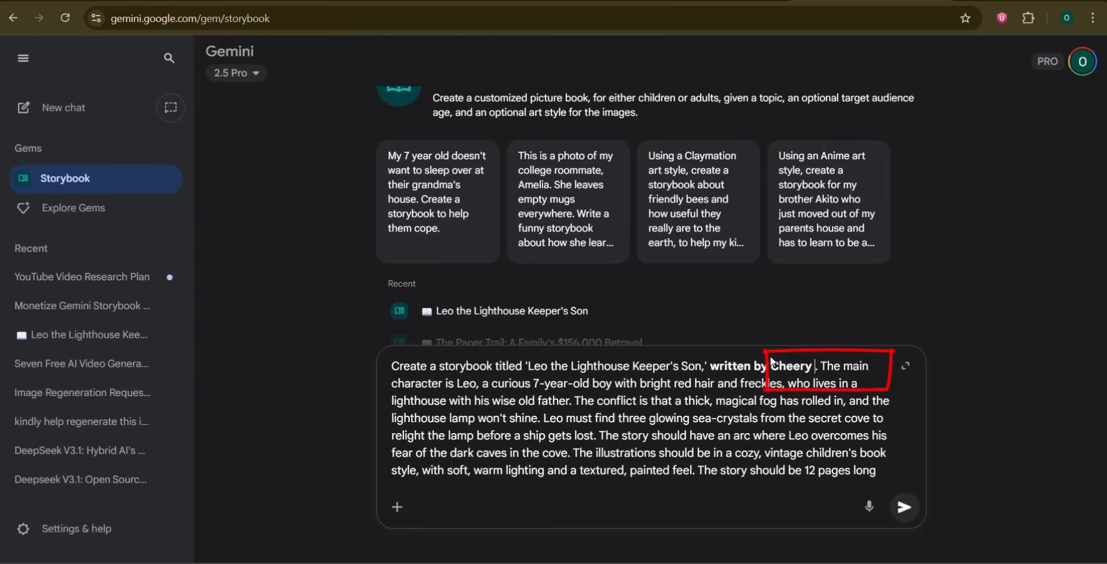
{"action": "type", "text": "Sweedney"}
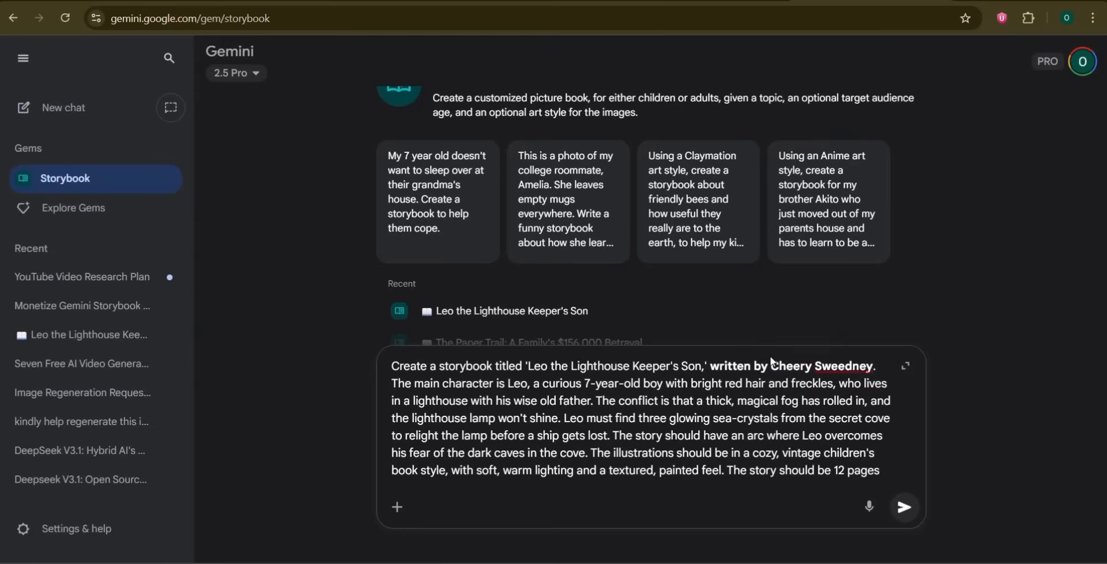
{"action": "left_click", "coordinate": [904, 508]}
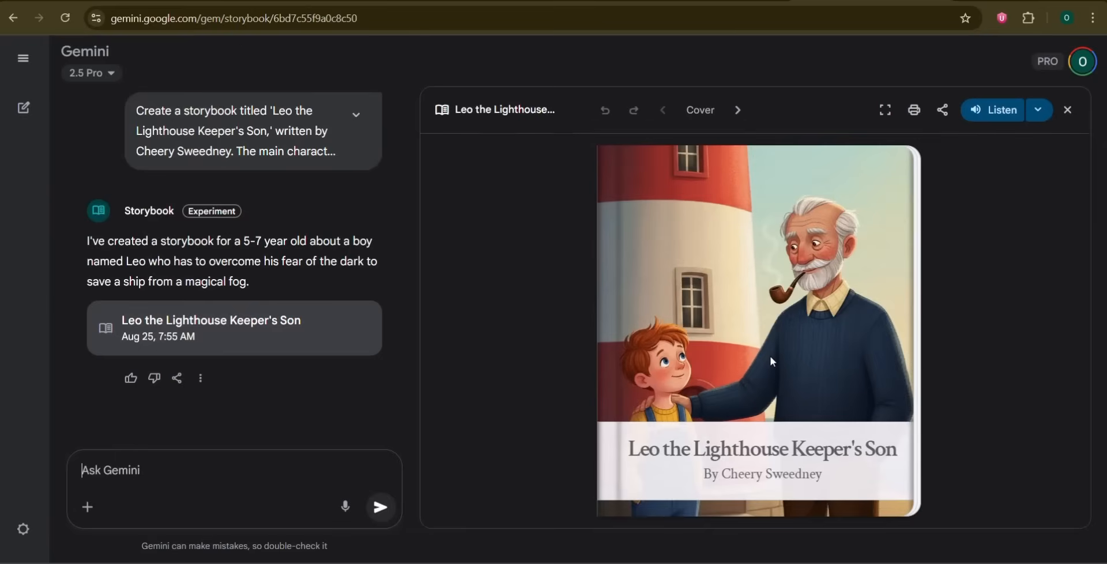
{"action": "mouse_move", "coordinate": [621, 375]}
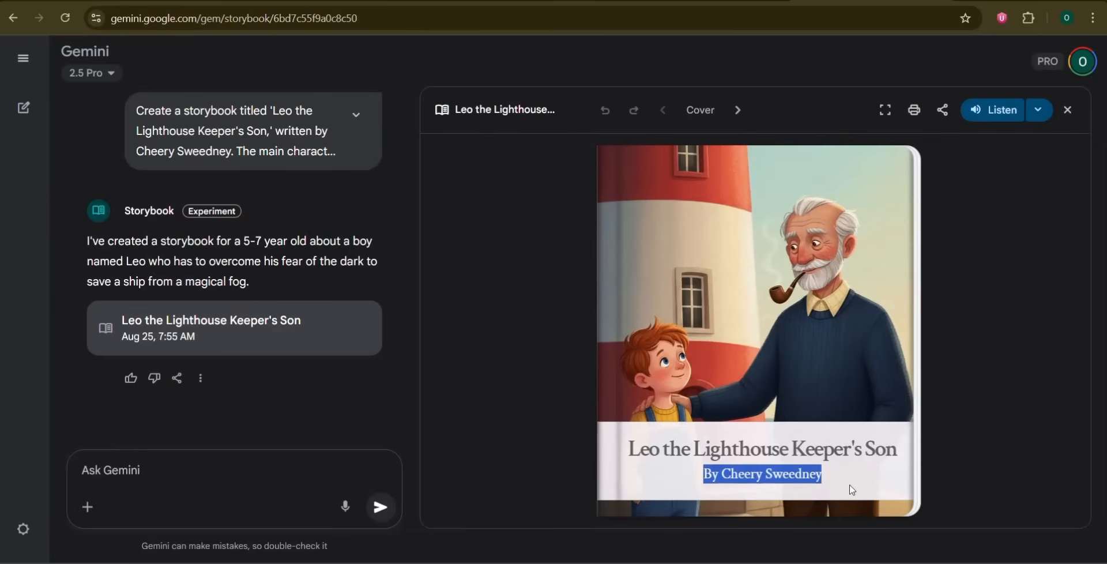
Page through the storybook from the cover to its final page 12 of 12
{"action": "left_click", "coordinate": [738, 109]}
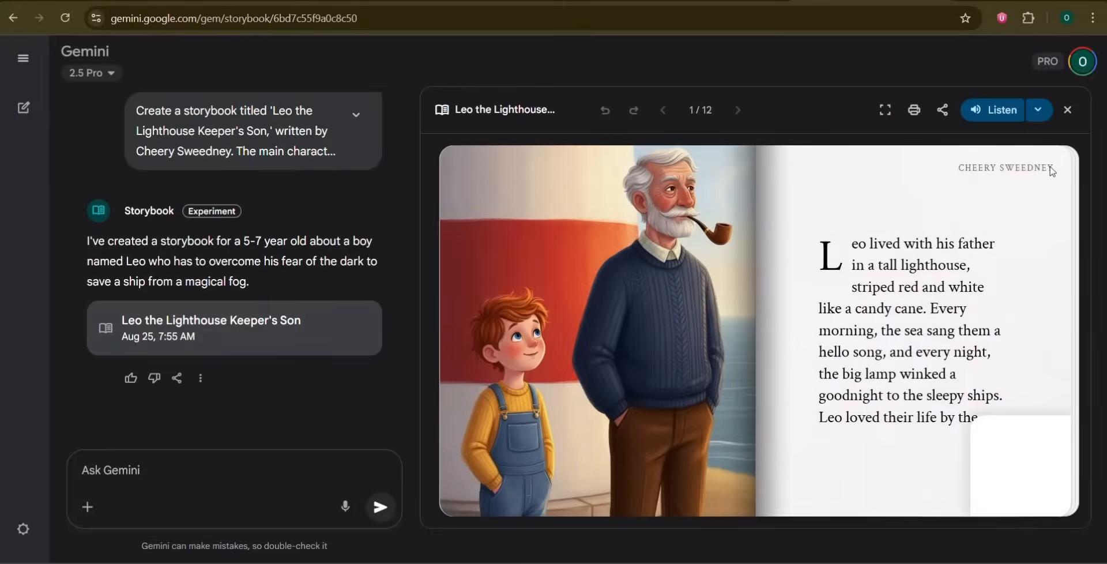
{"action": "left_click", "coordinate": [738, 110]}
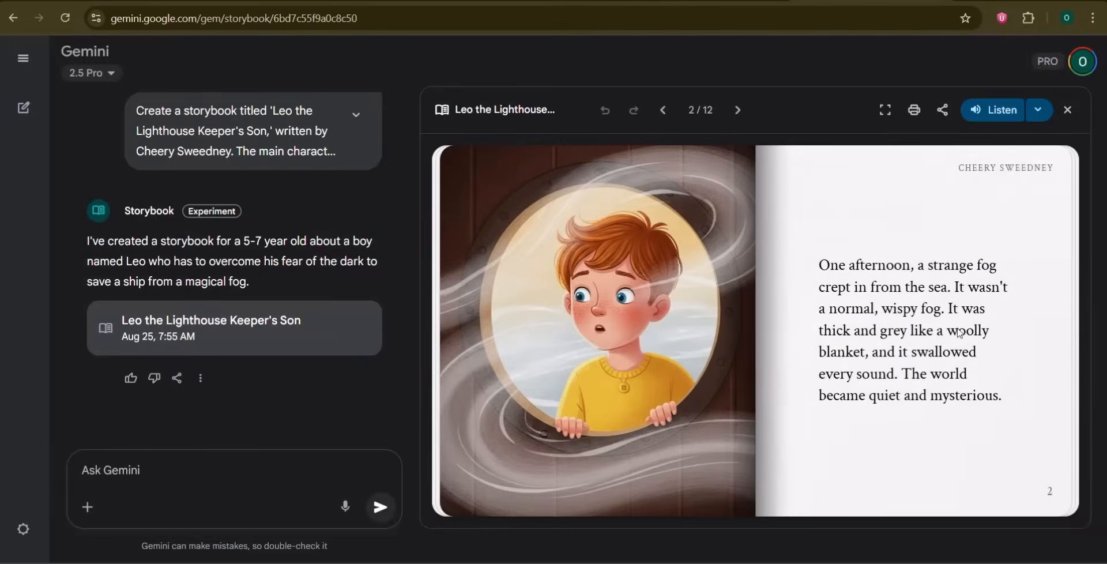
{"action": "left_click", "coordinate": [738, 110]}
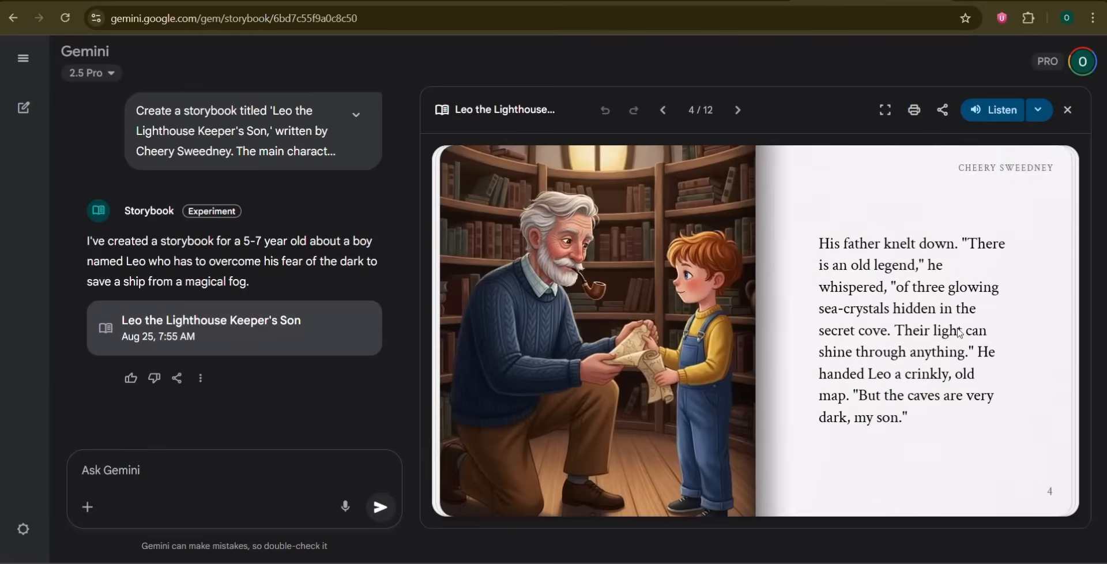
{"action": "left_click", "coordinate": [738, 109]}
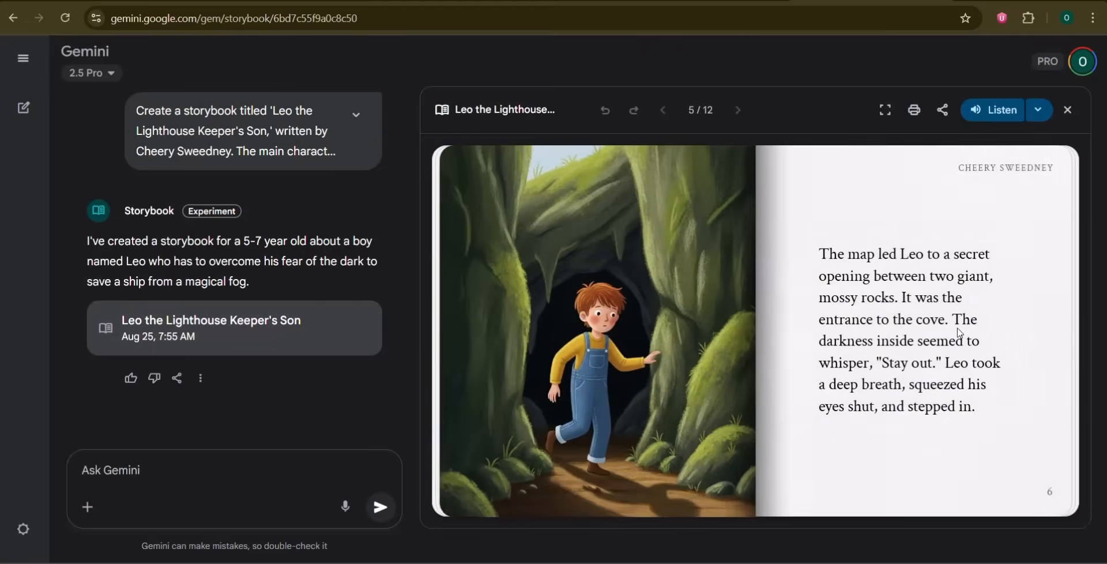
{"action": "left_click", "coordinate": [738, 110]}
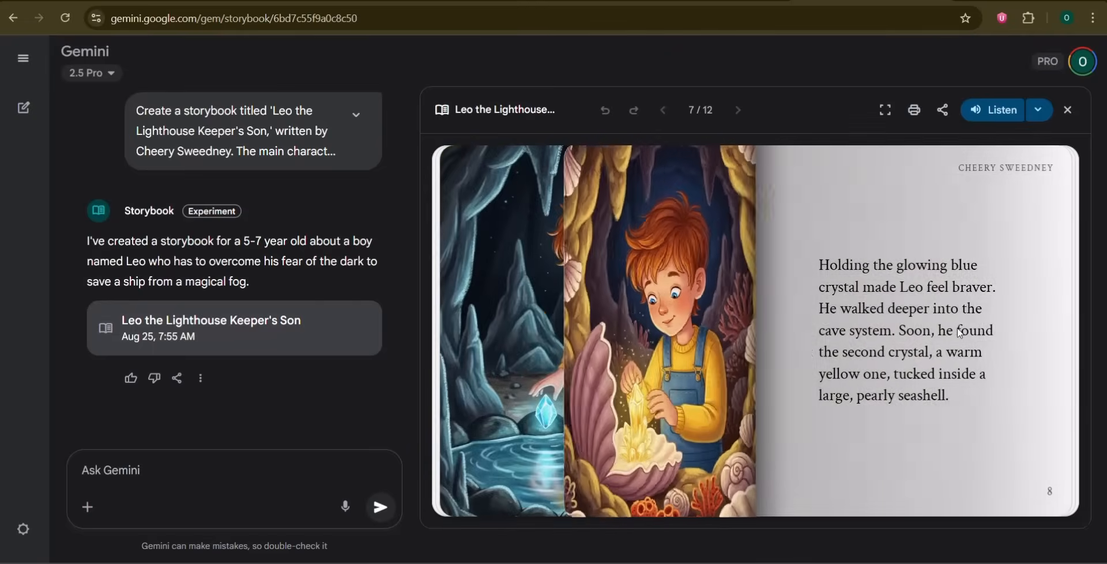
{"action": "left_click", "coordinate": [738, 109]}
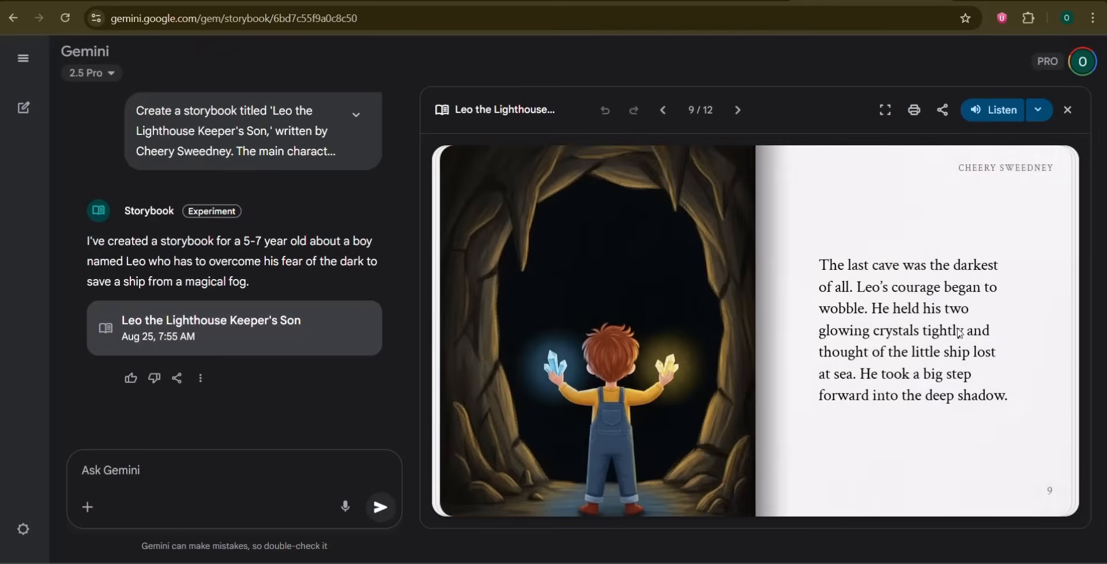
{"action": "left_click", "coordinate": [739, 109]}
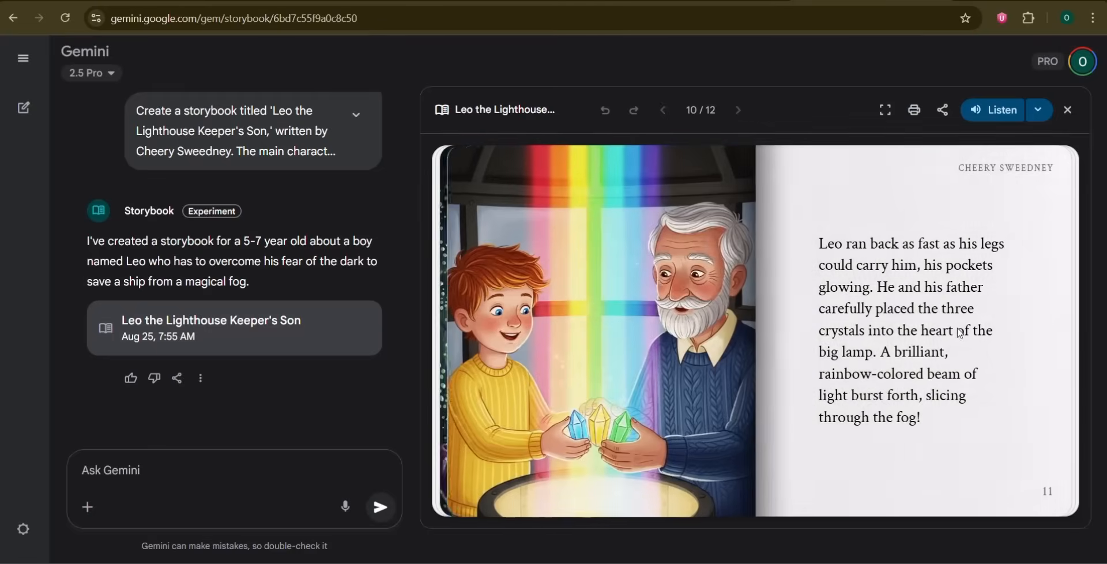
{"action": "left_click", "coordinate": [738, 110]}
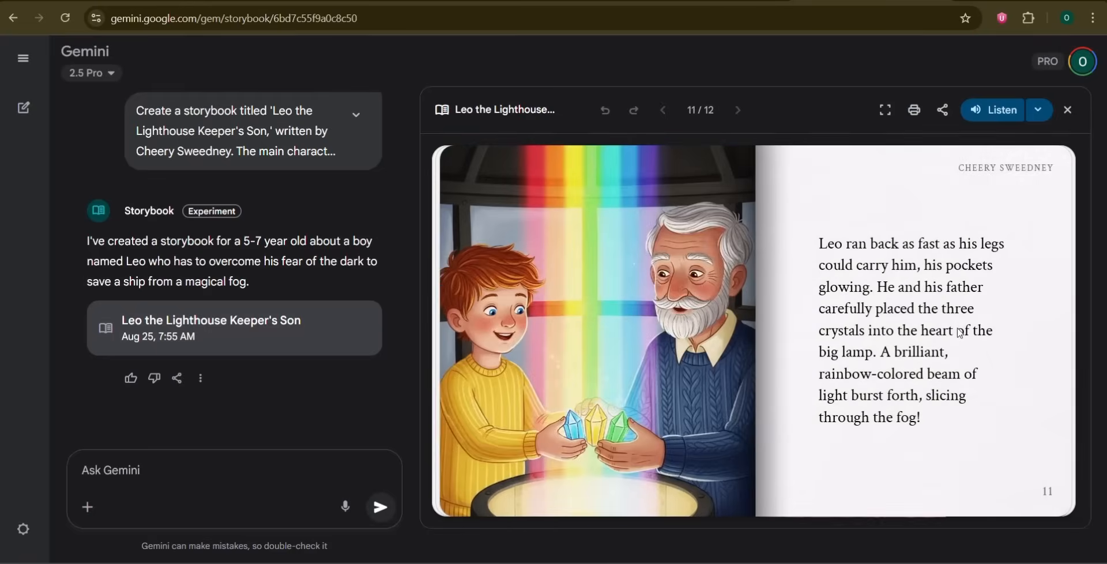
{"action": "left_click", "coordinate": [738, 109]}
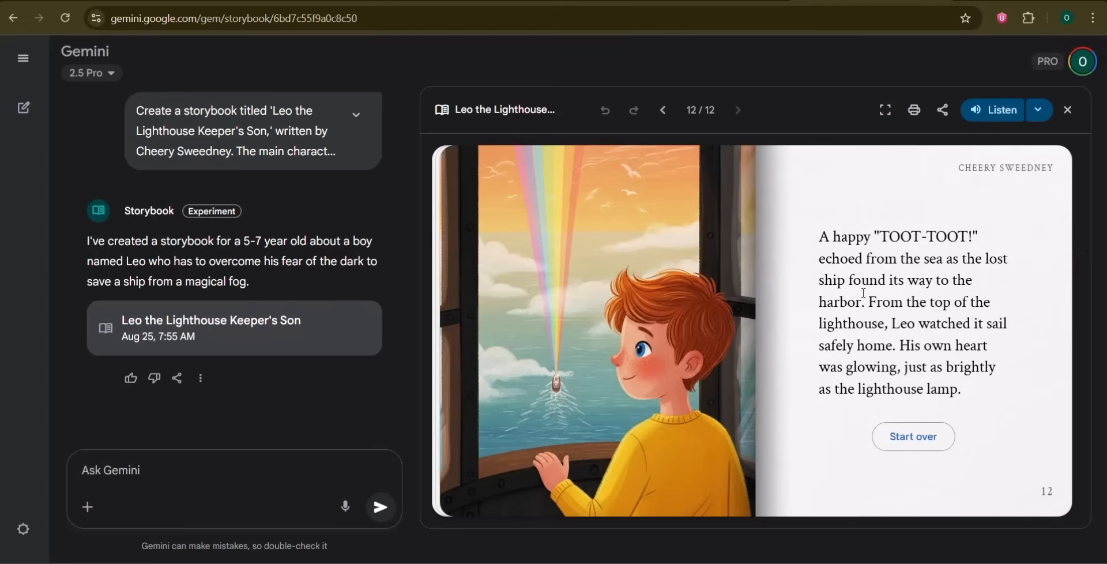
{"action": "mouse_move", "coordinate": [913, 110]}
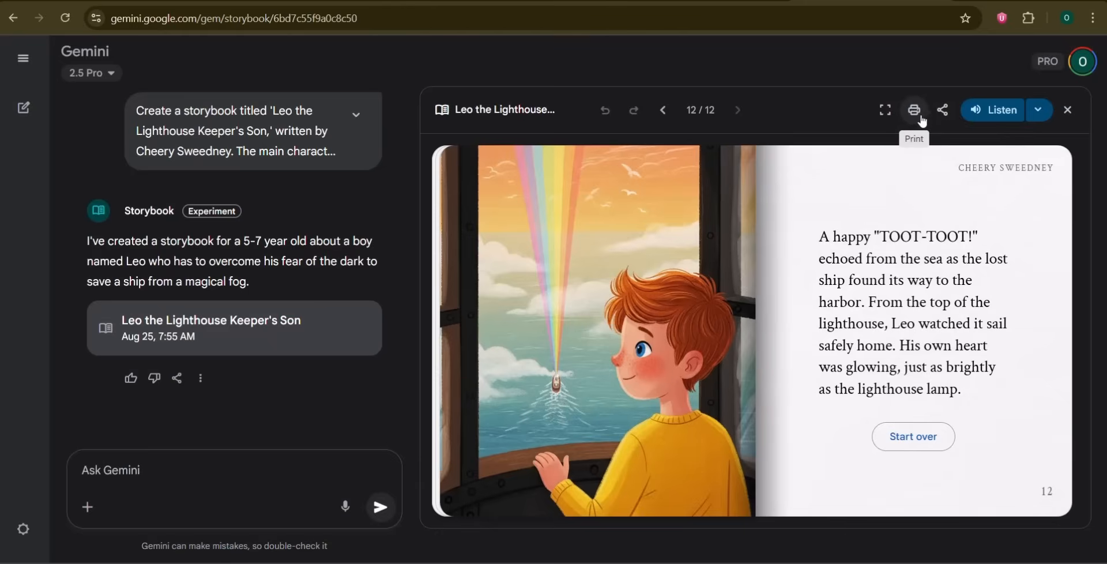
Bring up the storybook's 13-page print preview with Save as PDF as destination
{"action": "left_click", "coordinate": [914, 109]}
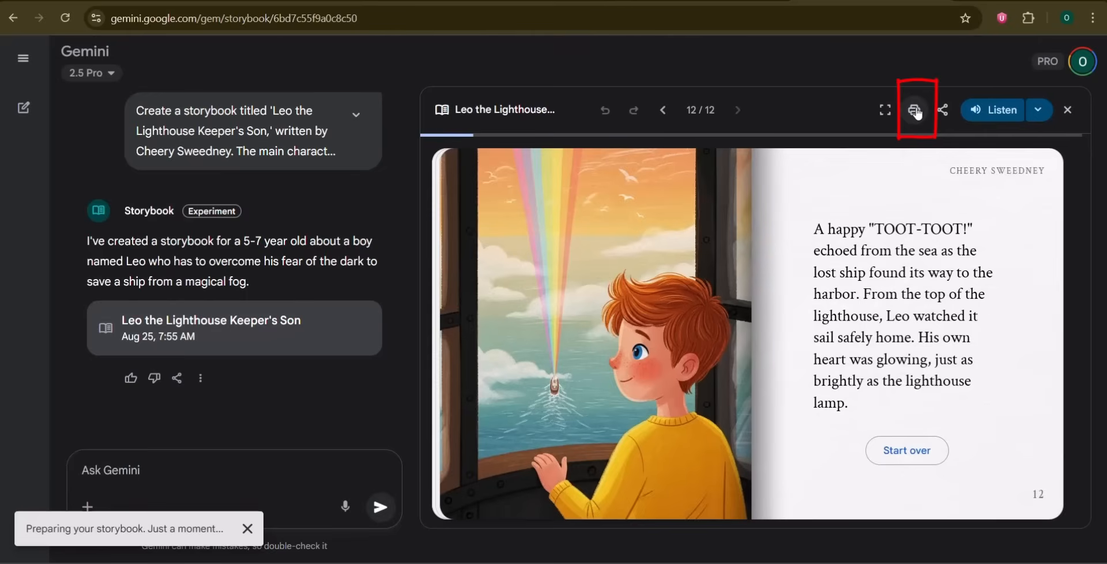
{"action": "mouse_move", "coordinate": [875, 179]}
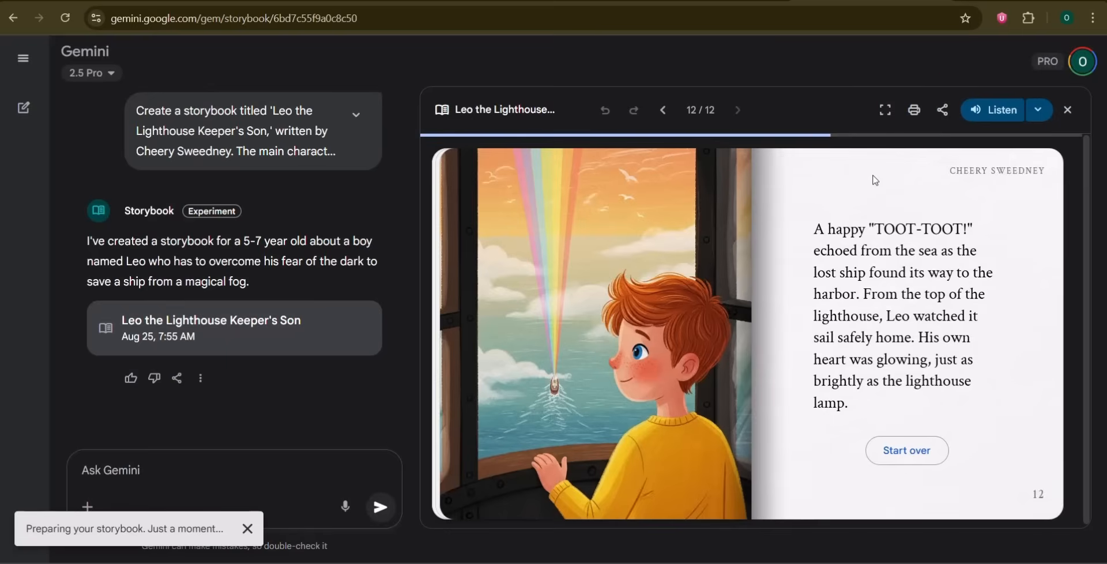
{"action": "left_click", "coordinate": [914, 110]}
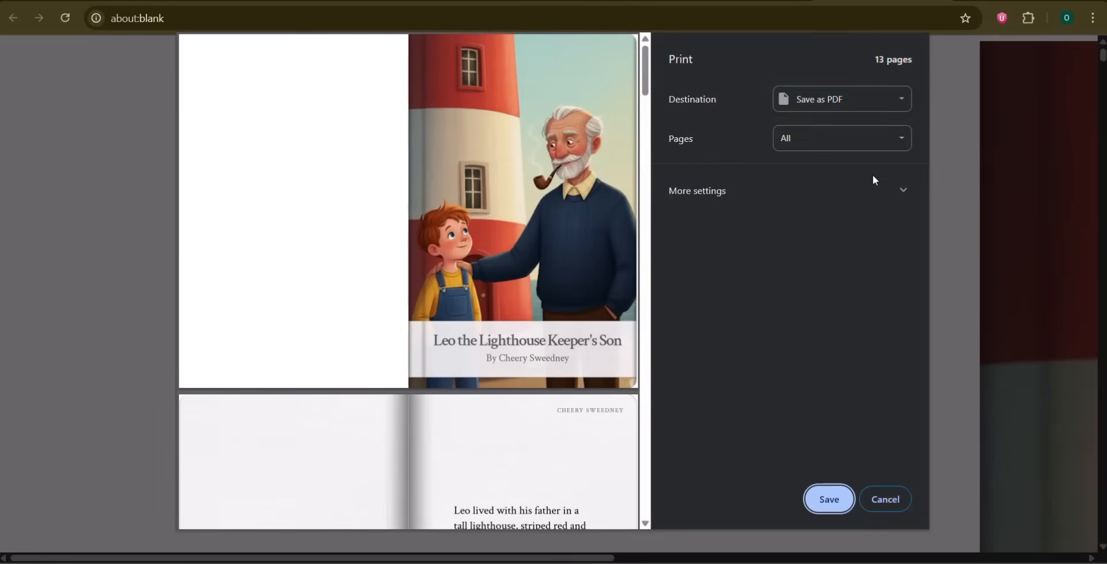
Save the storybook as a PDF named 'LEO LIGHT HOUSE KEEPER' in Downloads
{"action": "scroll", "scroll_direction": "down", "scroll_amount": 3}
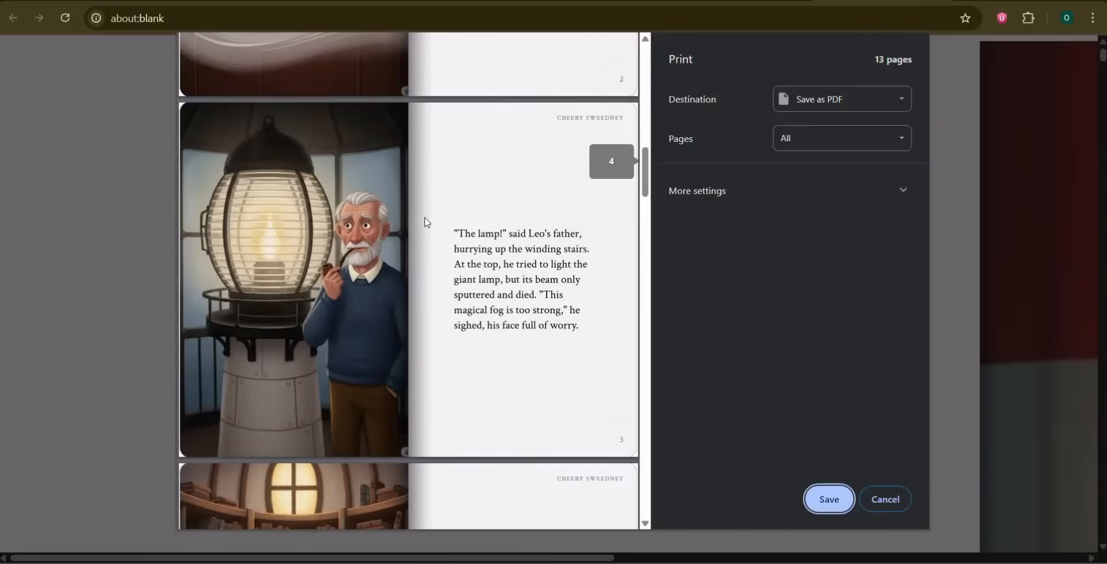
{"action": "scroll", "scroll_direction": "down", "scroll_amount": 3}
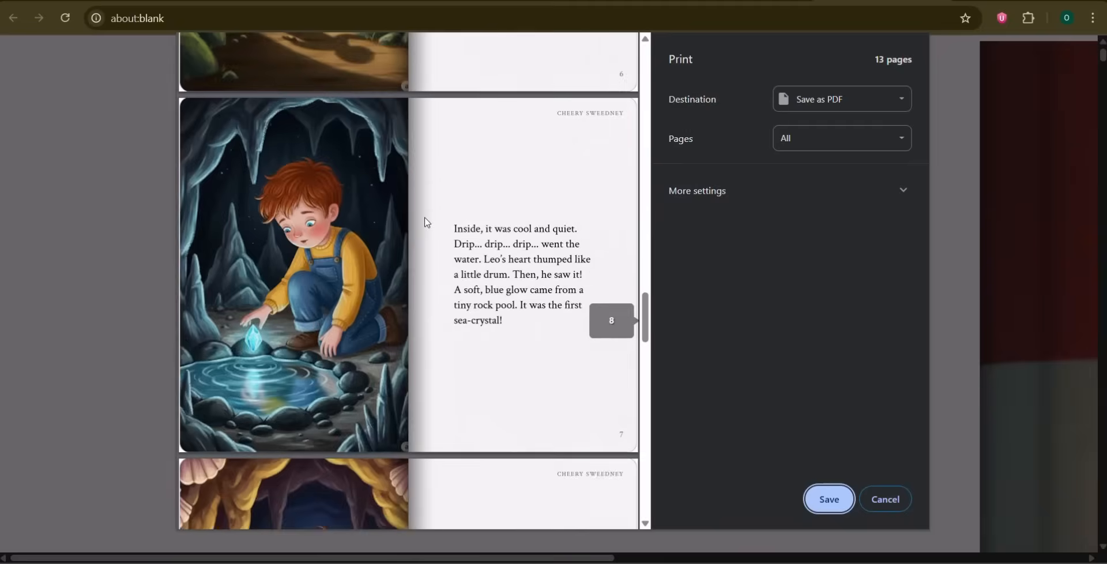
{"action": "scroll", "scroll_direction": "down", "scroll_amount": 3}
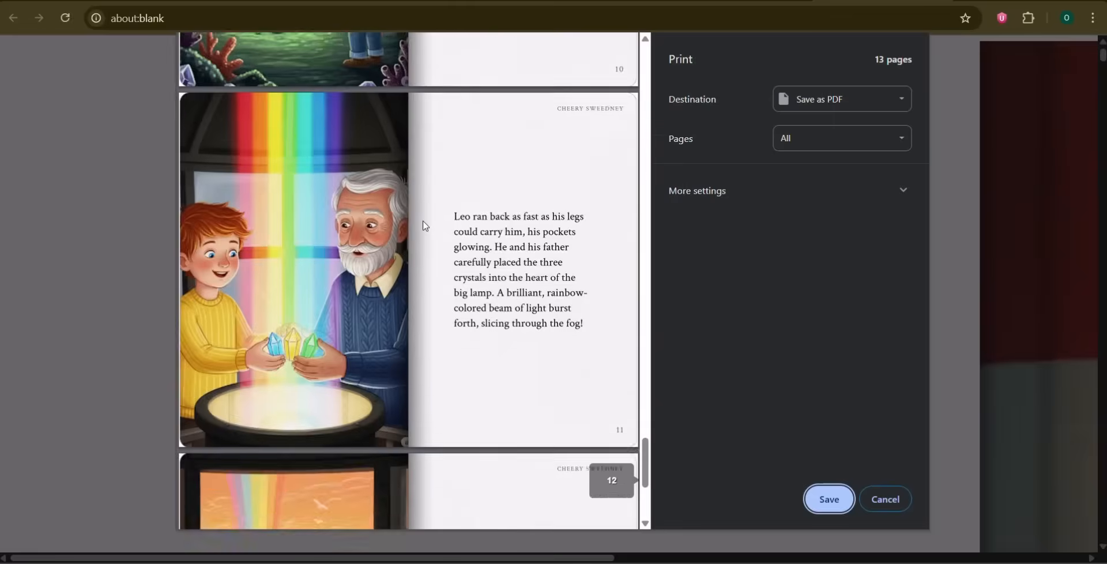
{"action": "scroll", "scroll_direction": "down", "scroll_amount": 3}
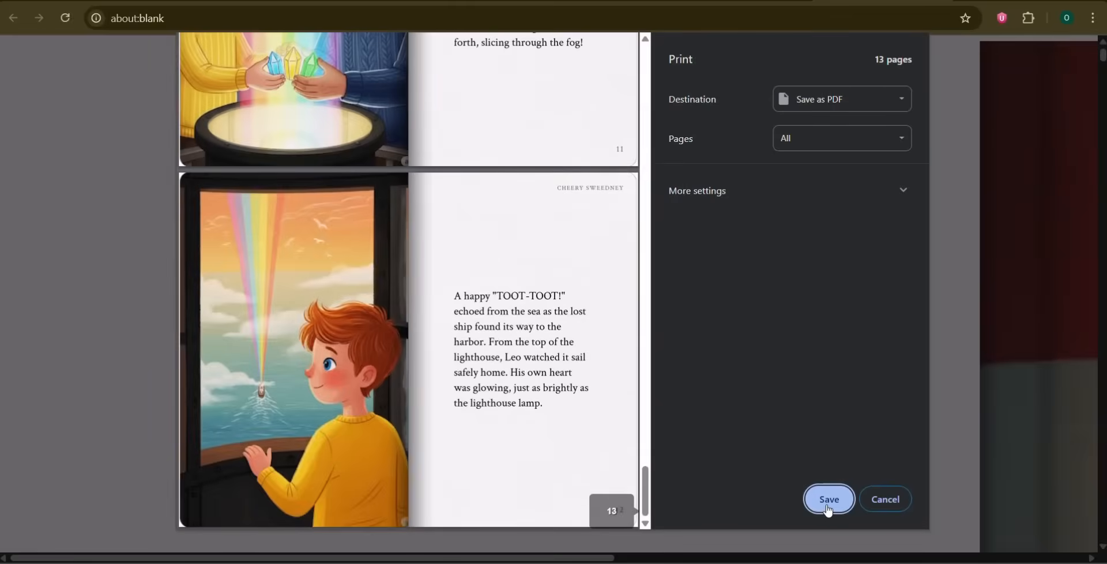
{"action": "left_click", "coordinate": [830, 498]}
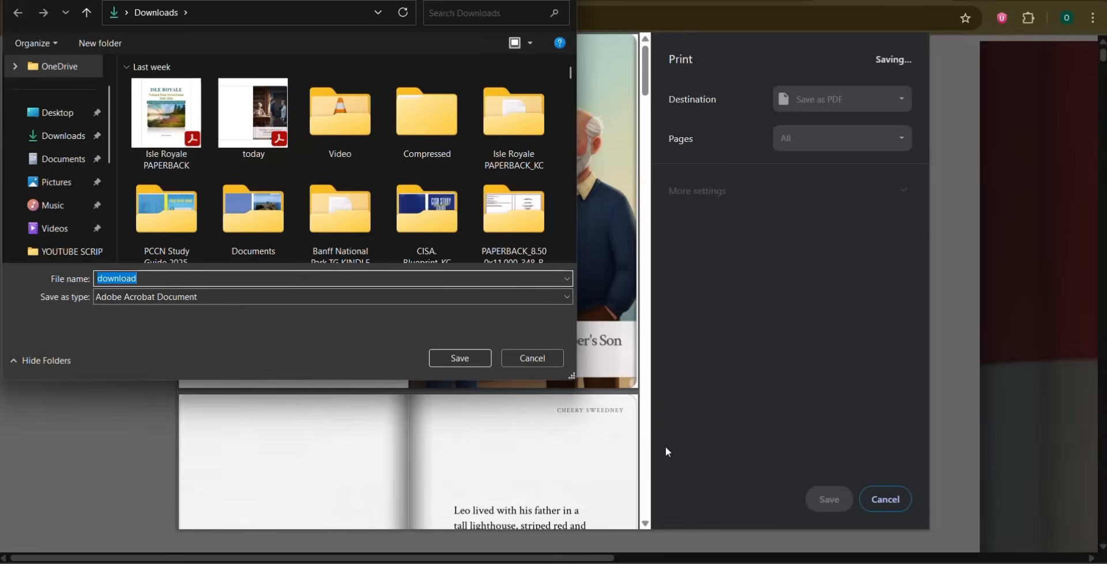
{"action": "type", "text": "LEO LIGHT HOUS"}
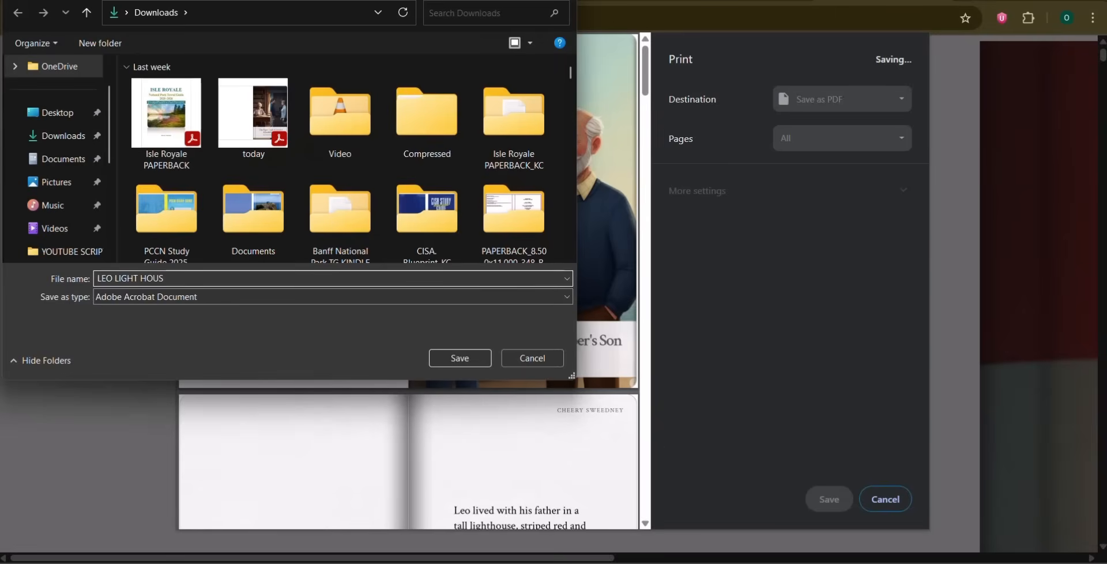
{"action": "type", "text": "E KEEPER"}
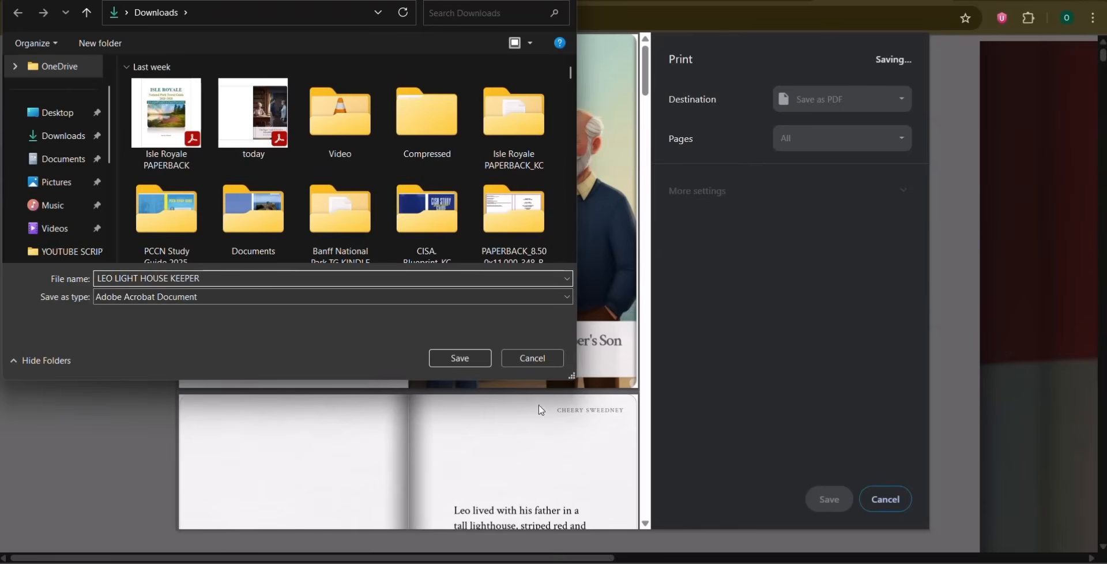
{"action": "left_click", "coordinate": [459, 357]}
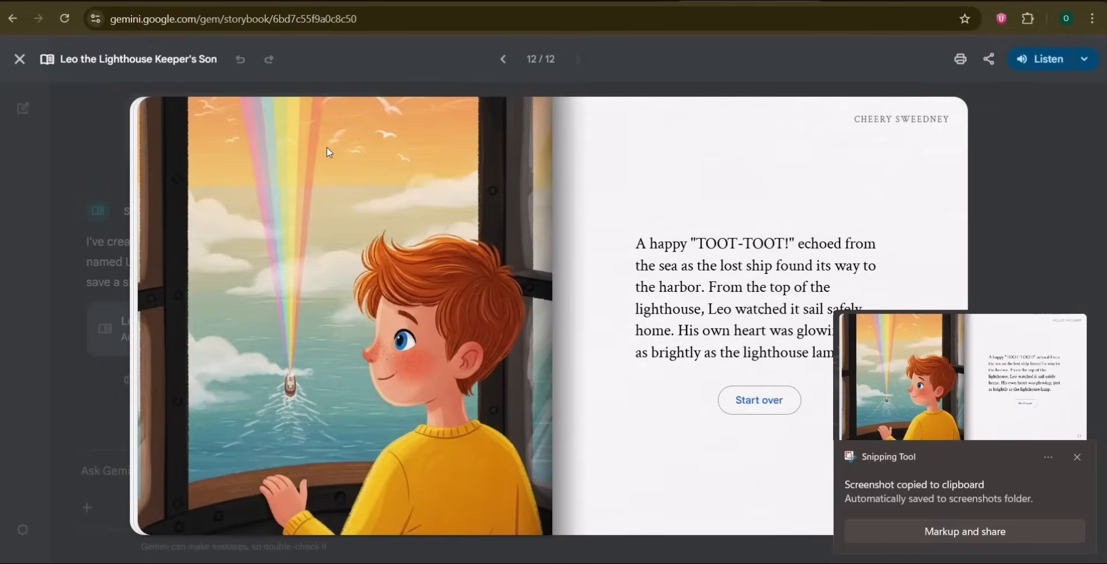
{"action": "mouse_move", "coordinate": [292, 182]}
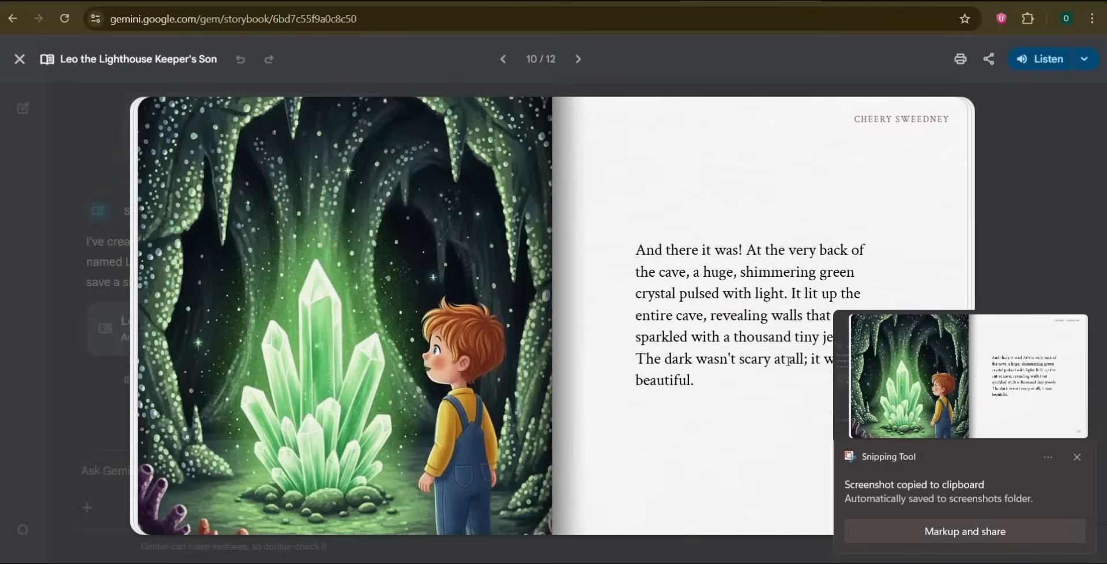
Move between storybook pages in full-screen view while capturing screenshots
{"action": "left_click", "coordinate": [577, 59]}
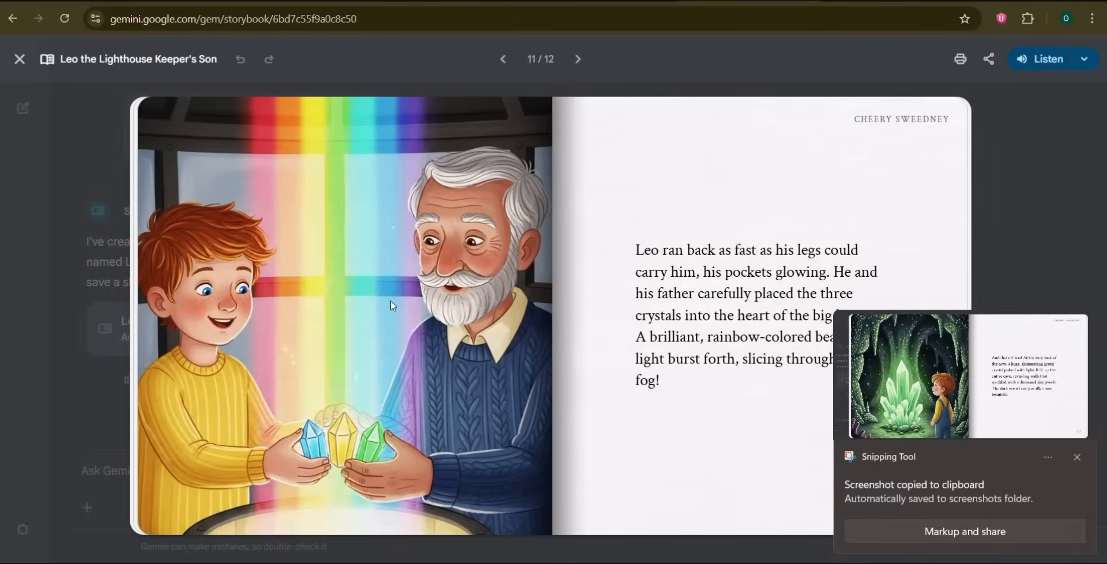